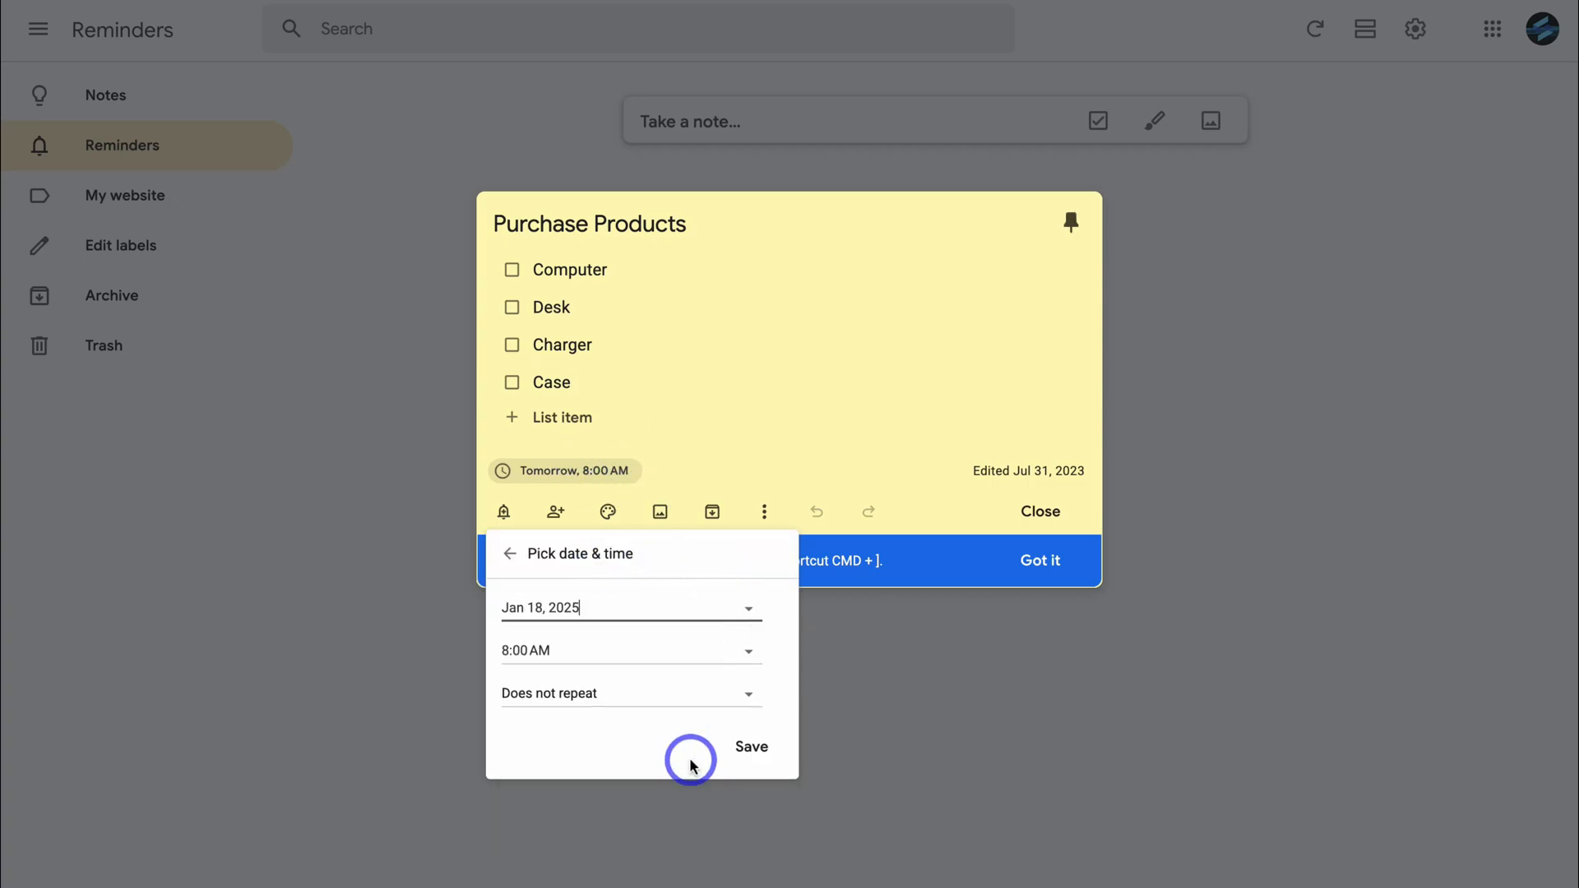
pyautogui.moveTo(619, 702)
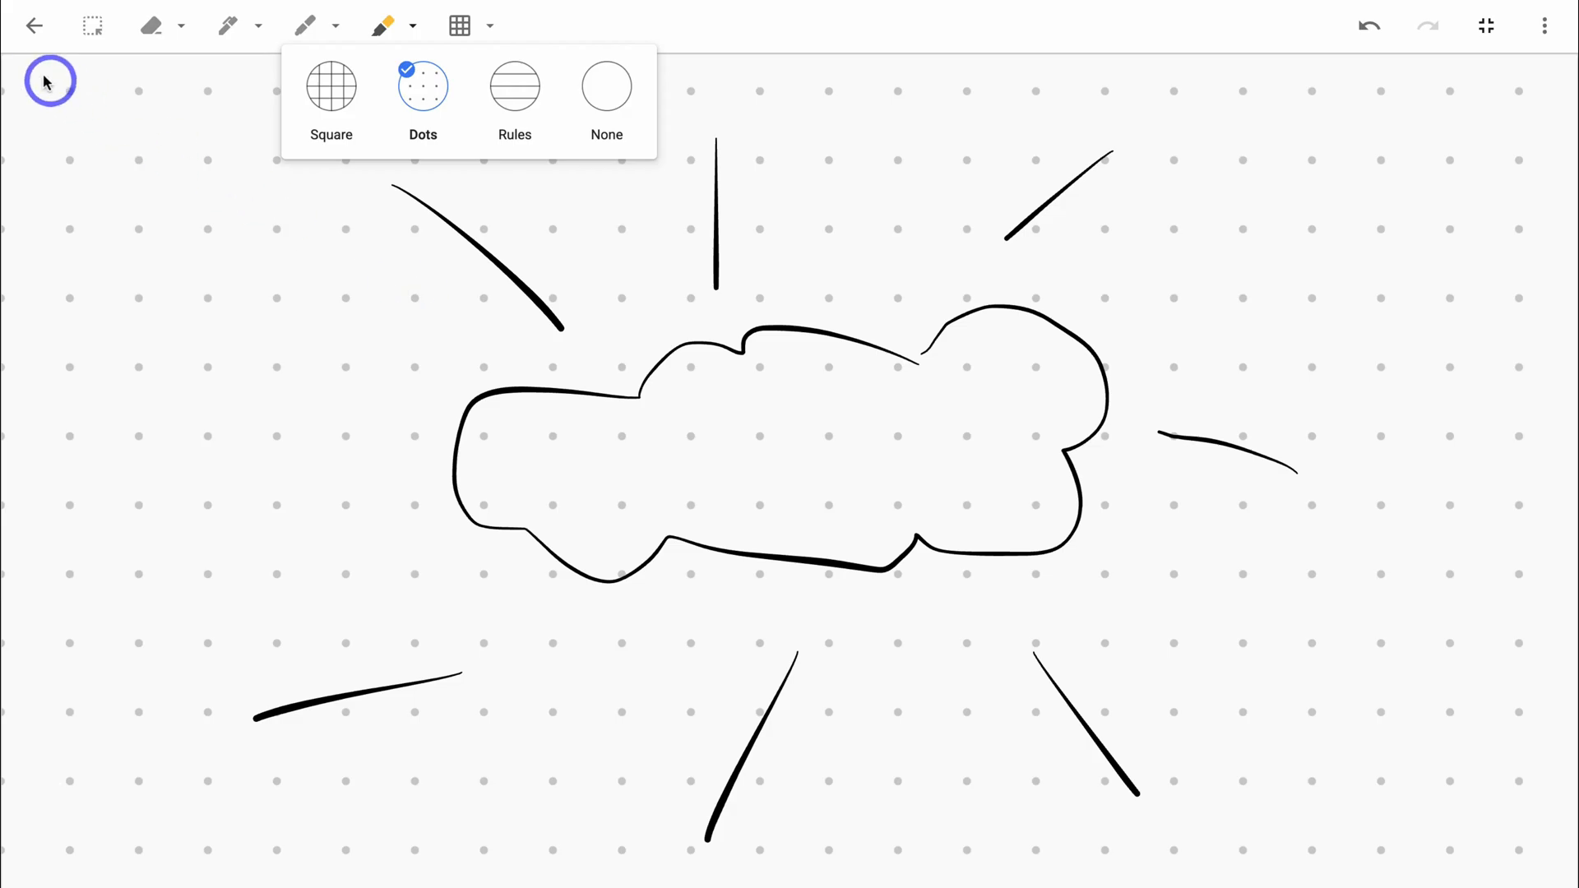
# Leave the dotted-grid drawing and return to the Notes list with pinned notes and sketches
pyautogui.click(34, 25)
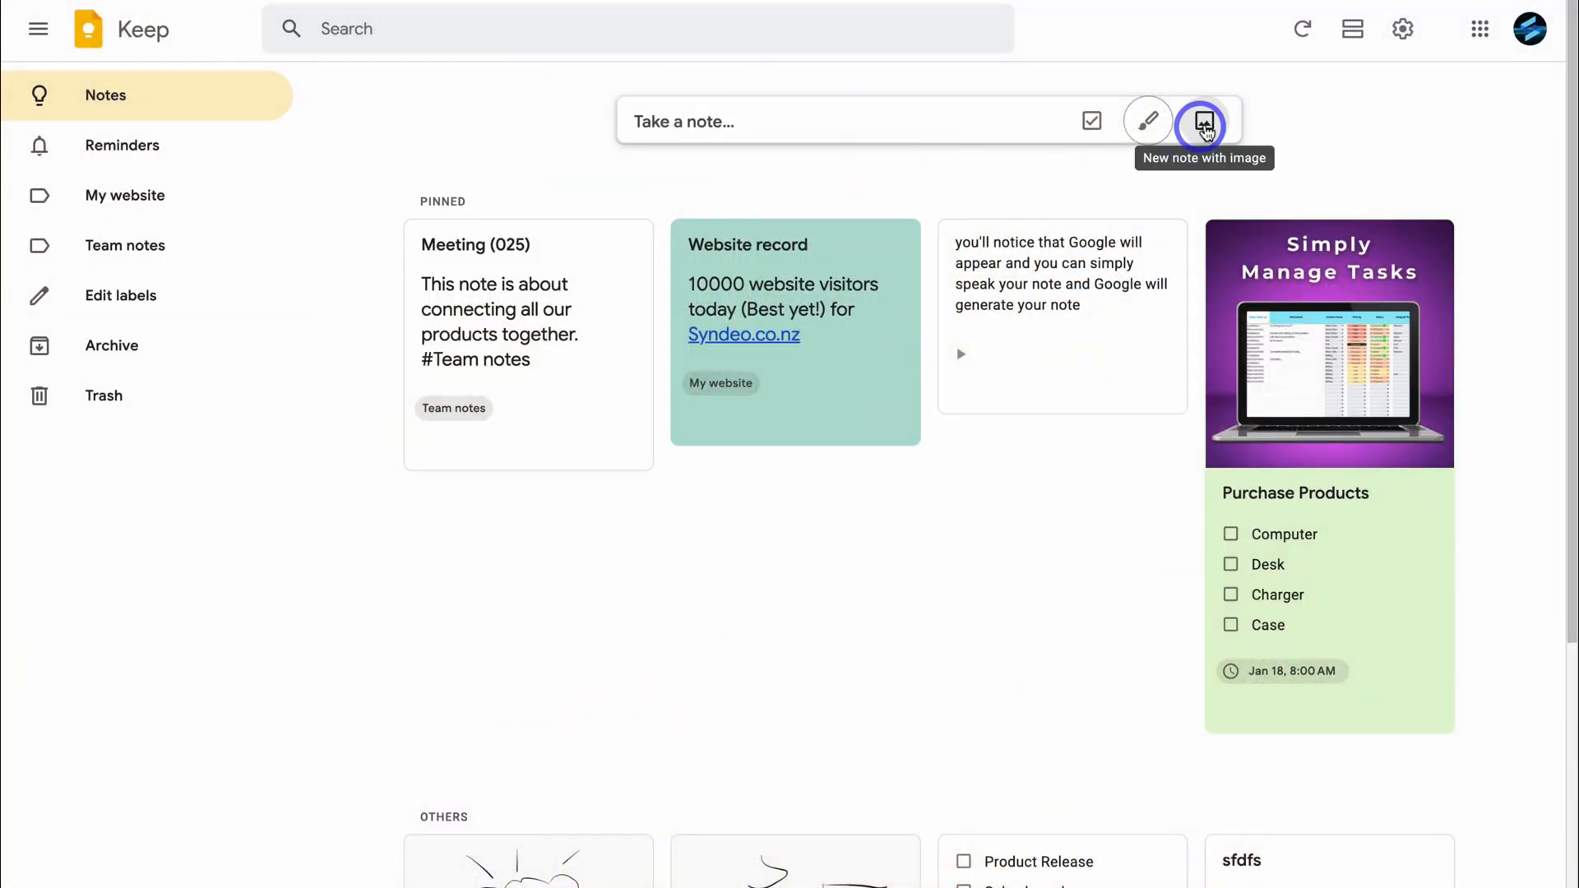